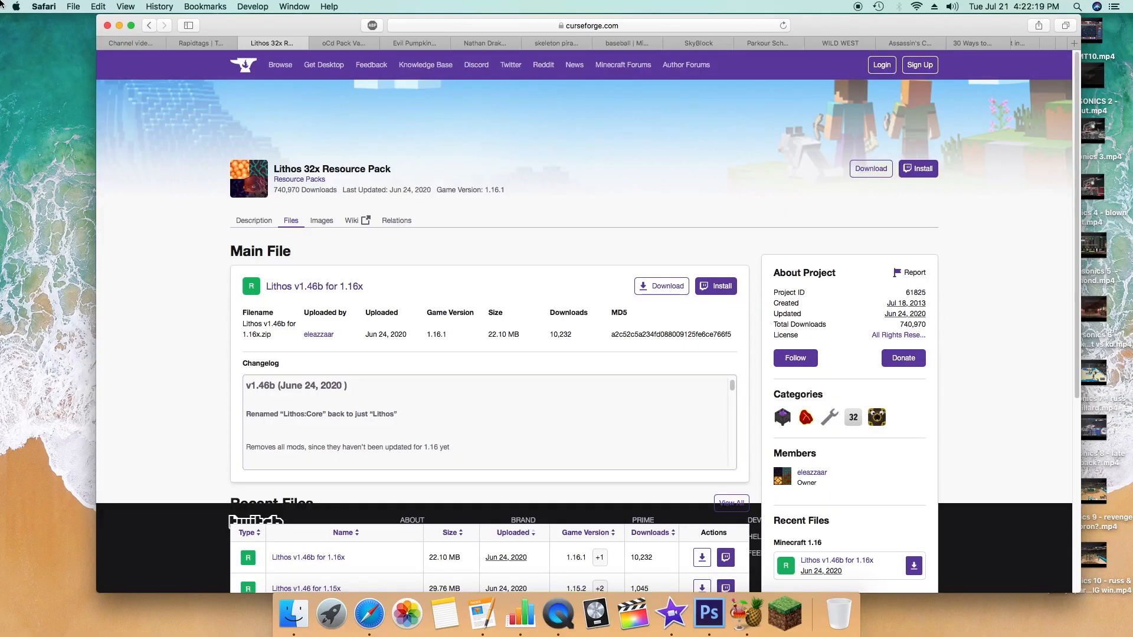
pyautogui.moveTo(329, 7)
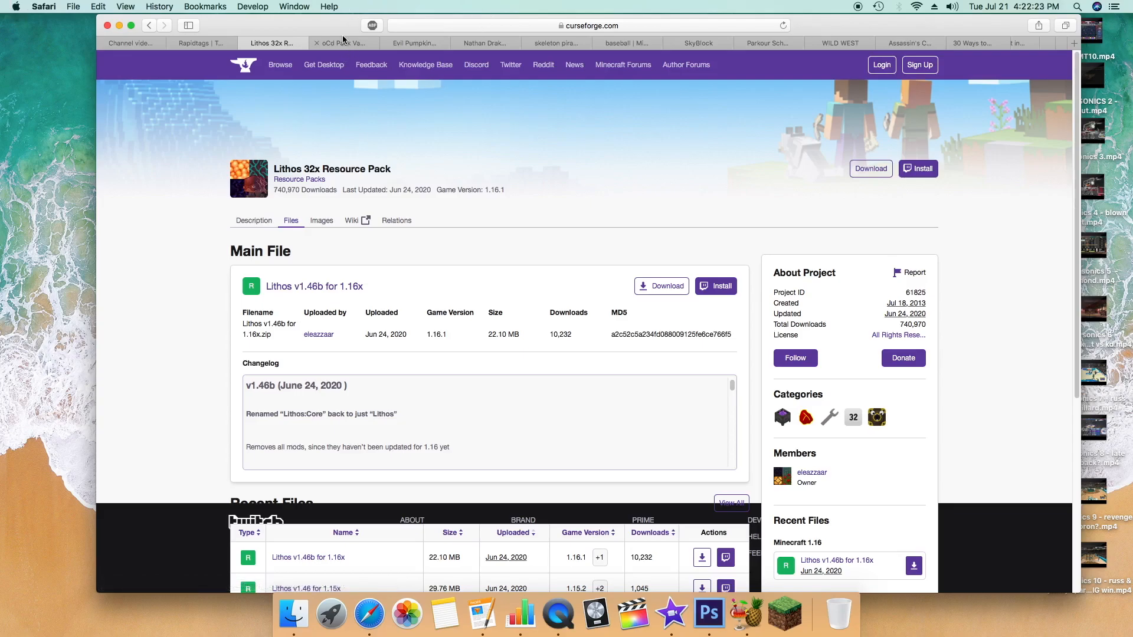
pyautogui.moveTo(340, 42)
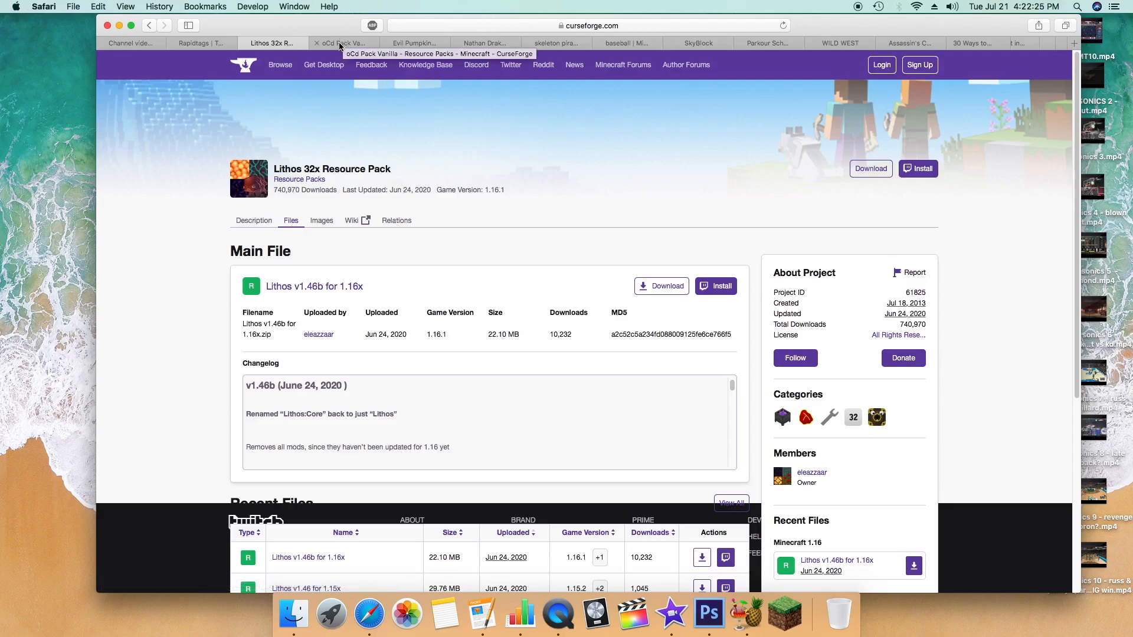
# - Compare the Lithos and oCd Pack Vanilla pages in Safari and start the Lithos 32x download for 1.16
pyautogui.click(341, 42)
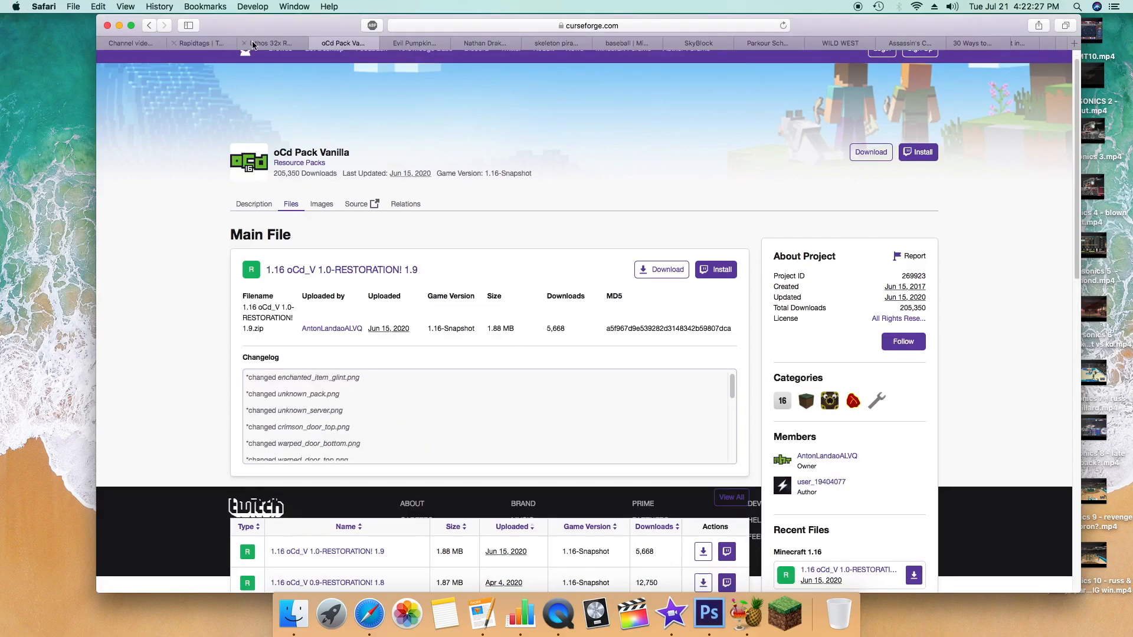
pyautogui.click(271, 42)
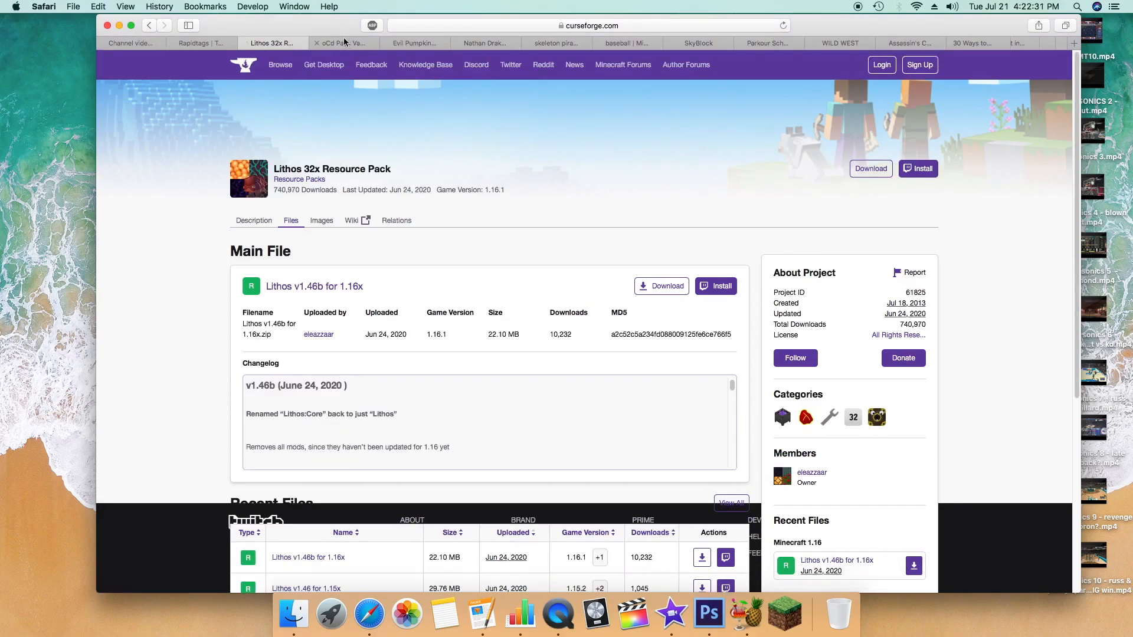
pyautogui.moveTo(685, 353)
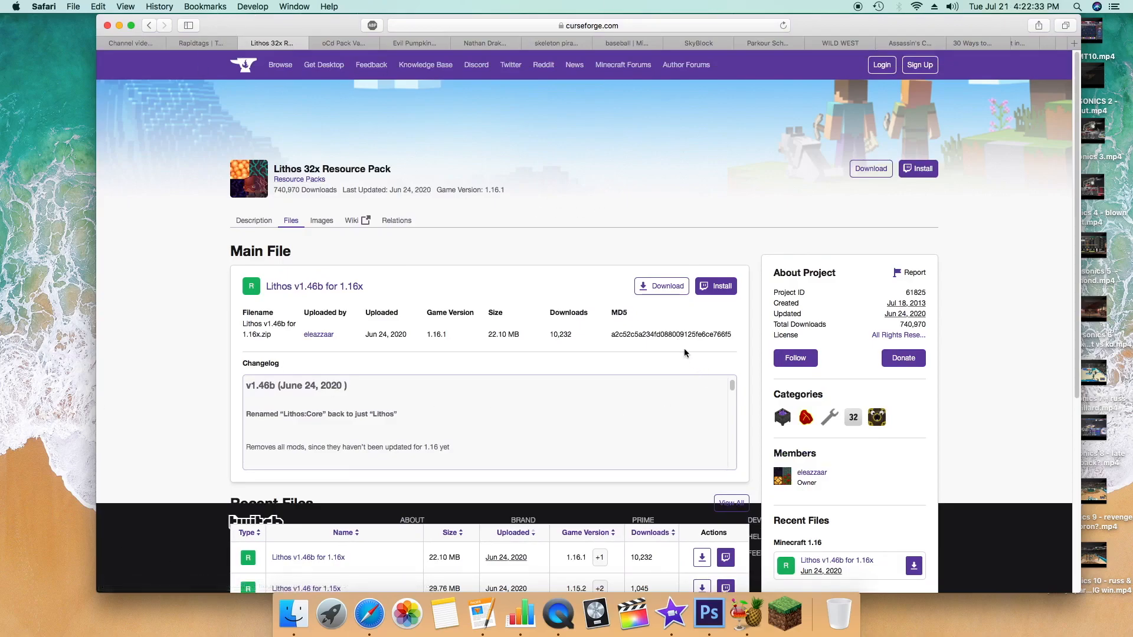
pyautogui.click(343, 43)
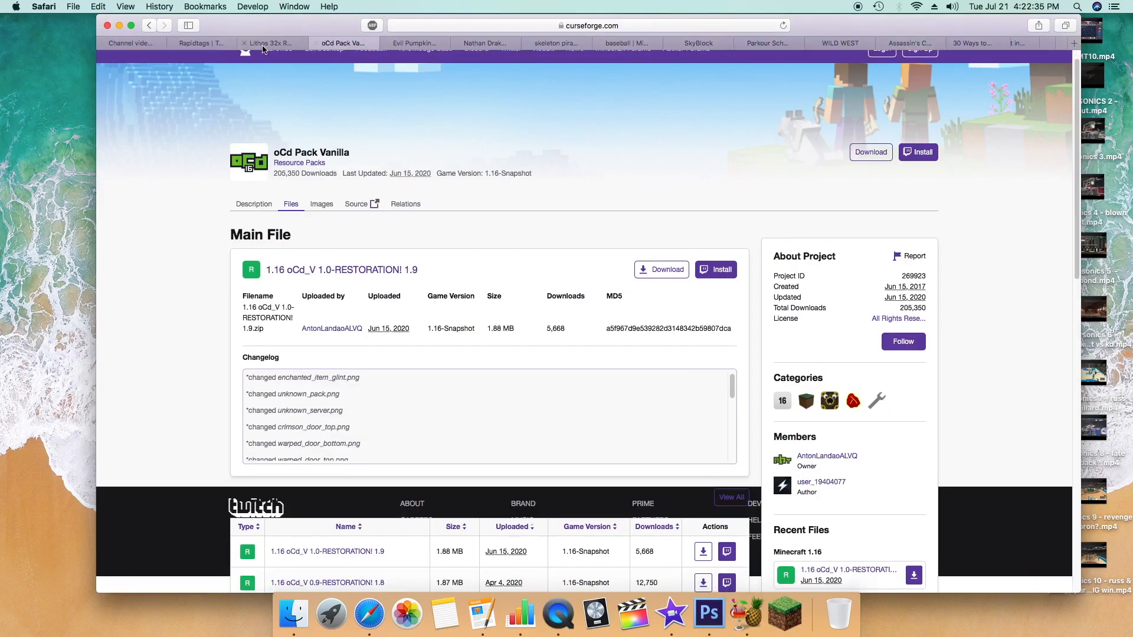
pyautogui.click(270, 43)
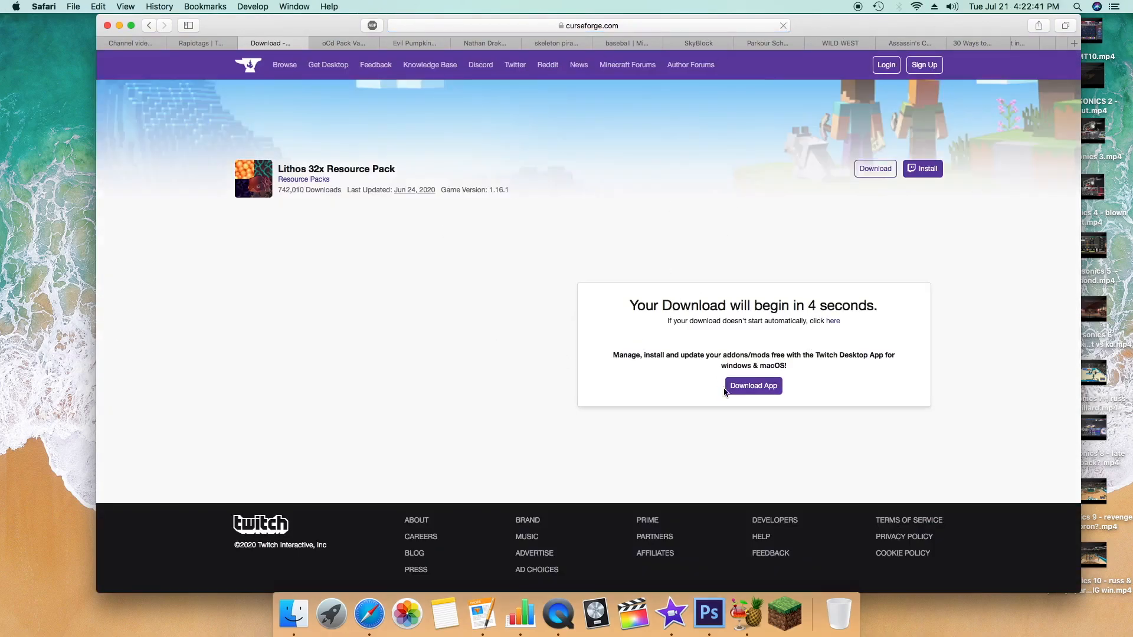
# - Save the Lithos 32x and oCd Pack Vanilla zip downloads to the Desktop
pyautogui.click(343, 42)
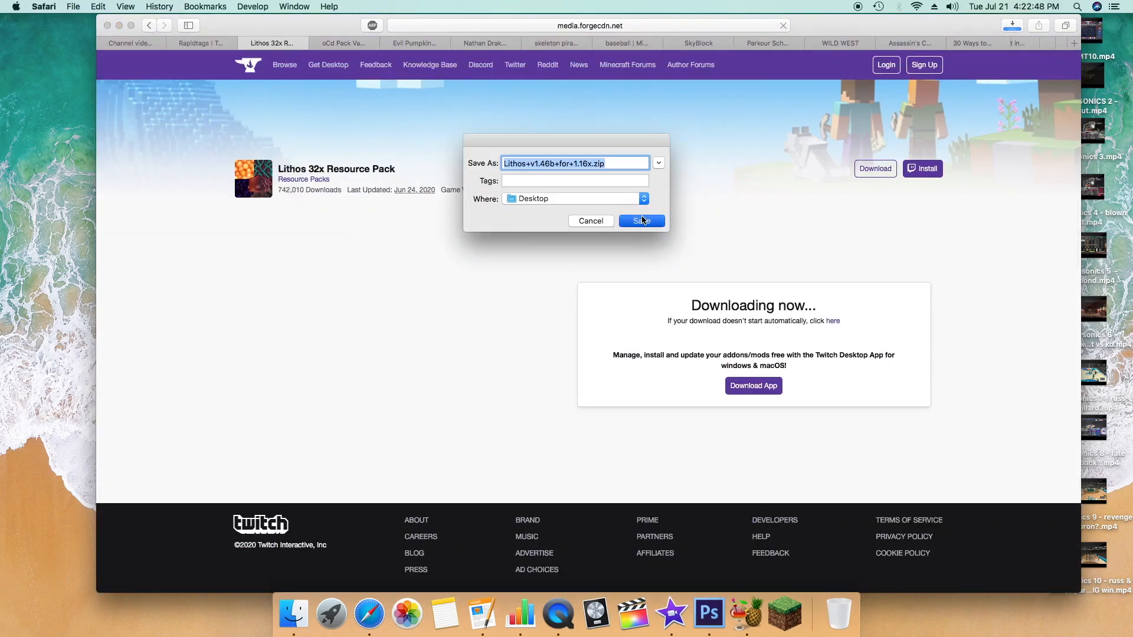
pyautogui.click(639, 221)
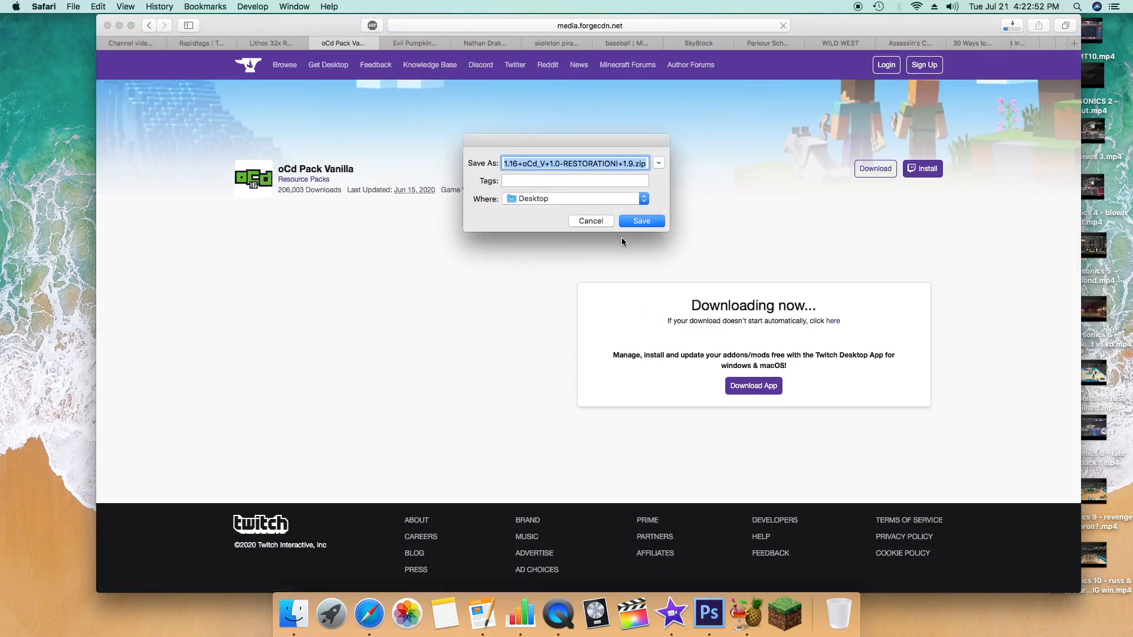
pyautogui.click(641, 221)
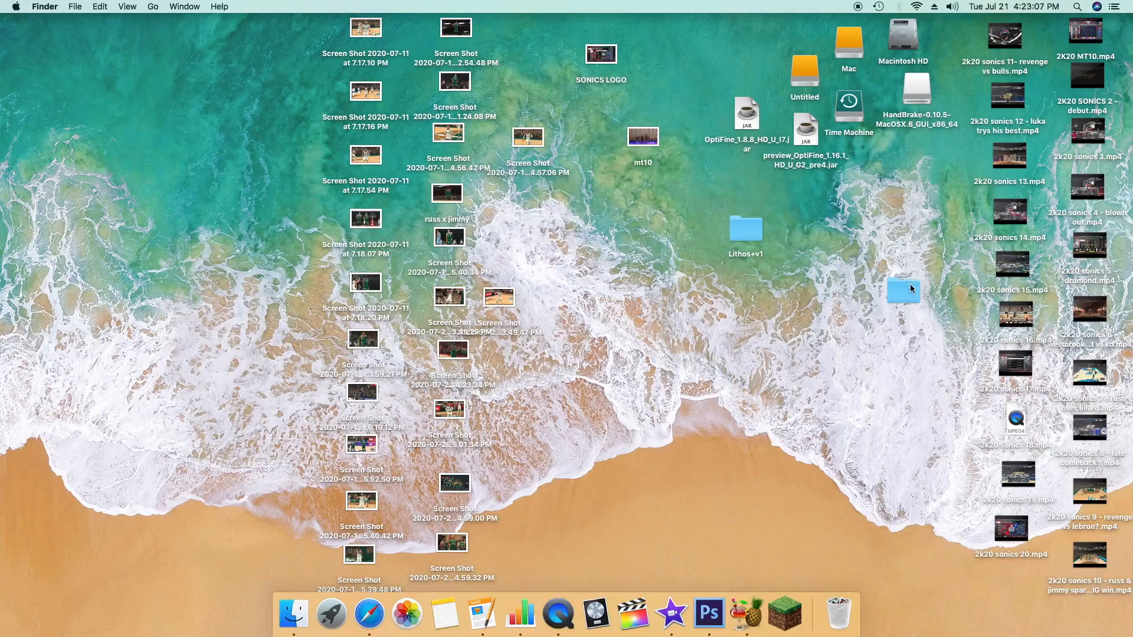
# - Check the contents of both pack folders on the Desktop and launch the Minecraft Launcher from the Dock
pyautogui.doubleClick(903, 289)
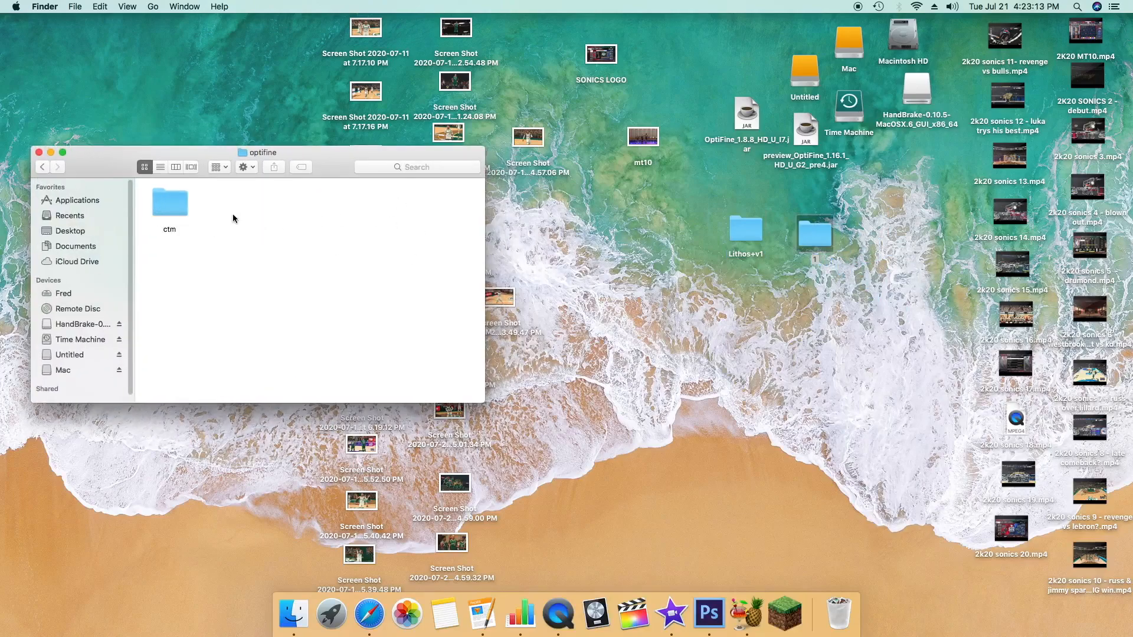
pyautogui.doubleClick(169, 201)
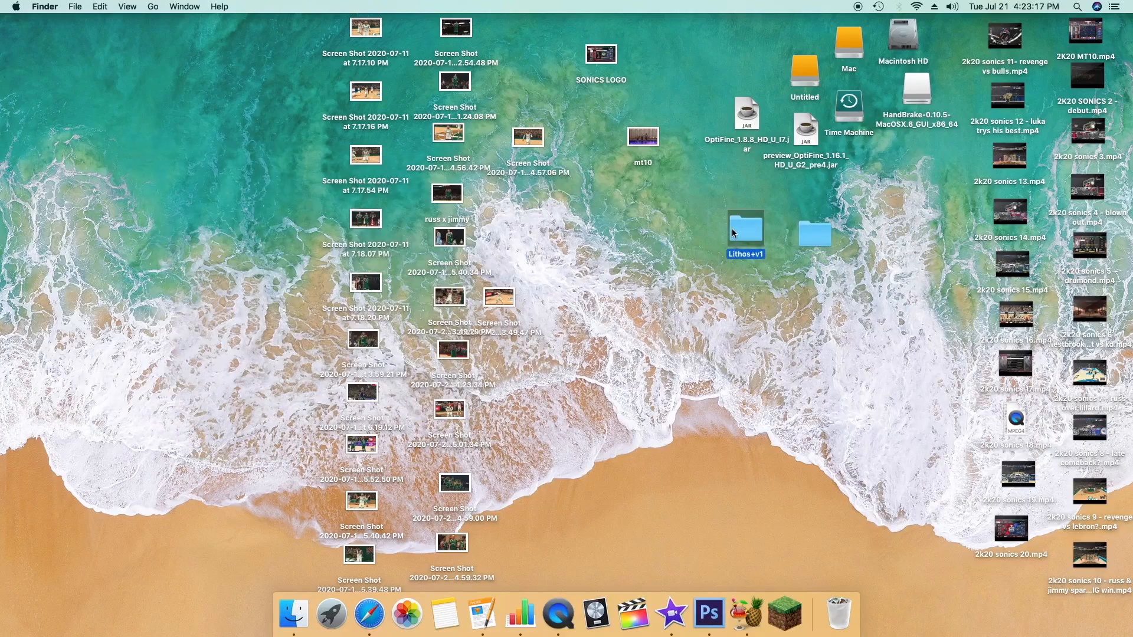
pyautogui.doubleClick(744, 230)
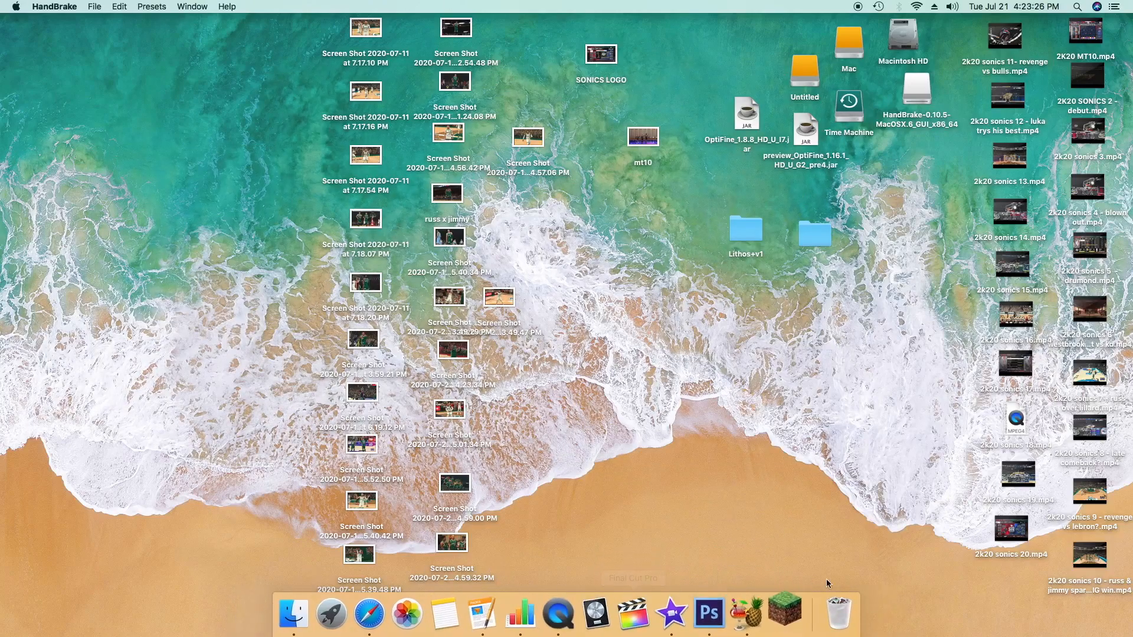
pyautogui.click(152, 7)
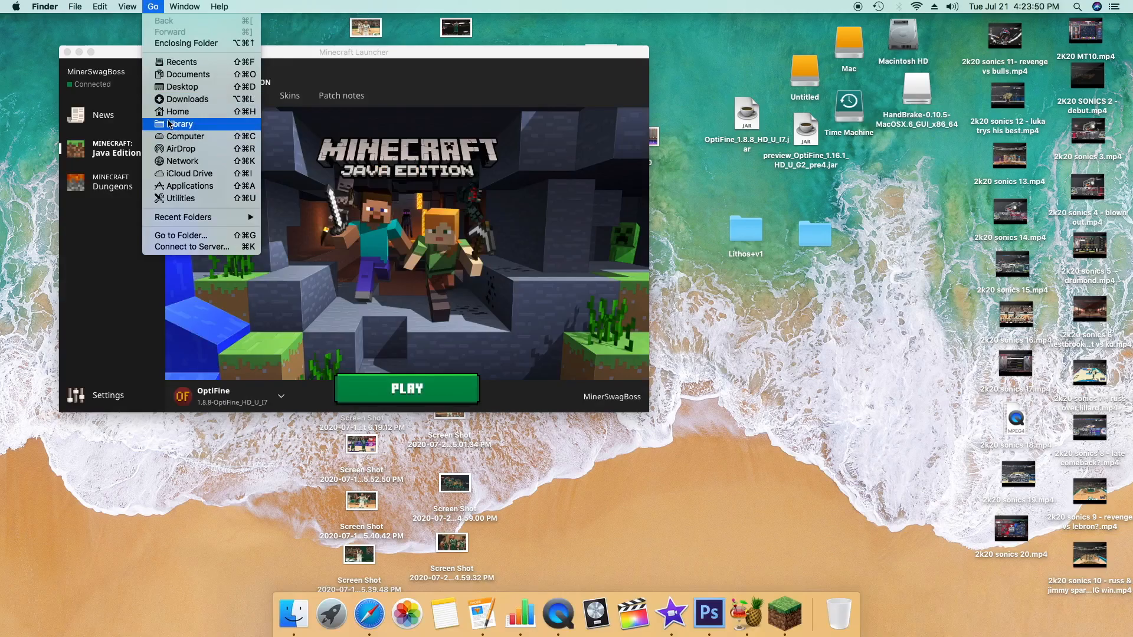
# - Navigate Library > Application Support > minecraft to the resourcepacks folder and move Lithos+v1 and the second pack into it
pyautogui.click(180, 124)
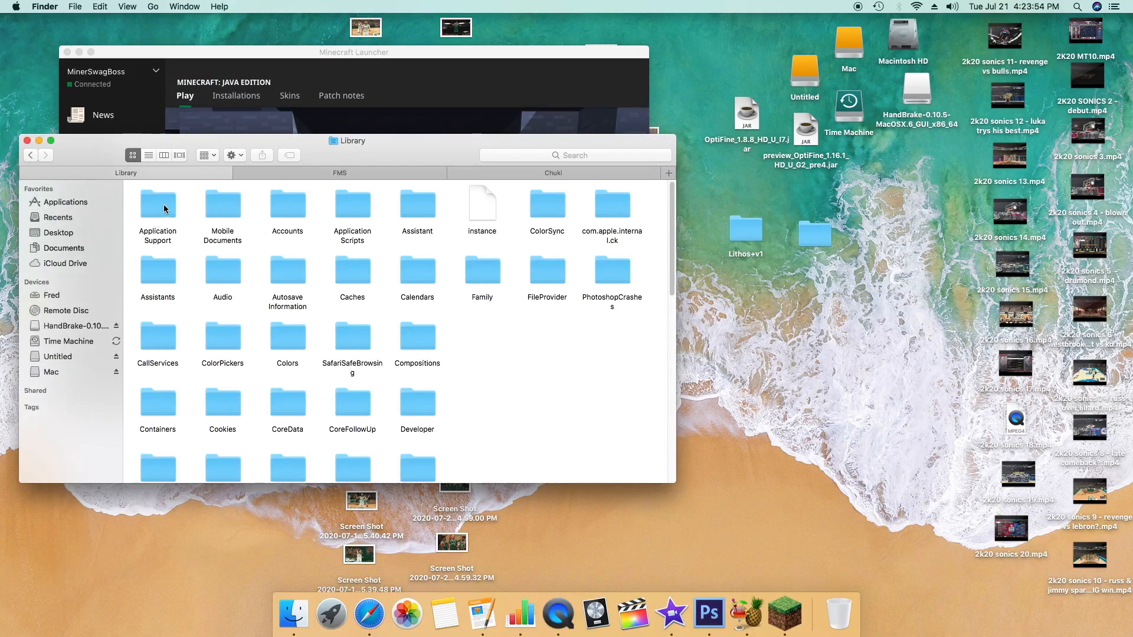
pyautogui.doubleClick(156, 203)
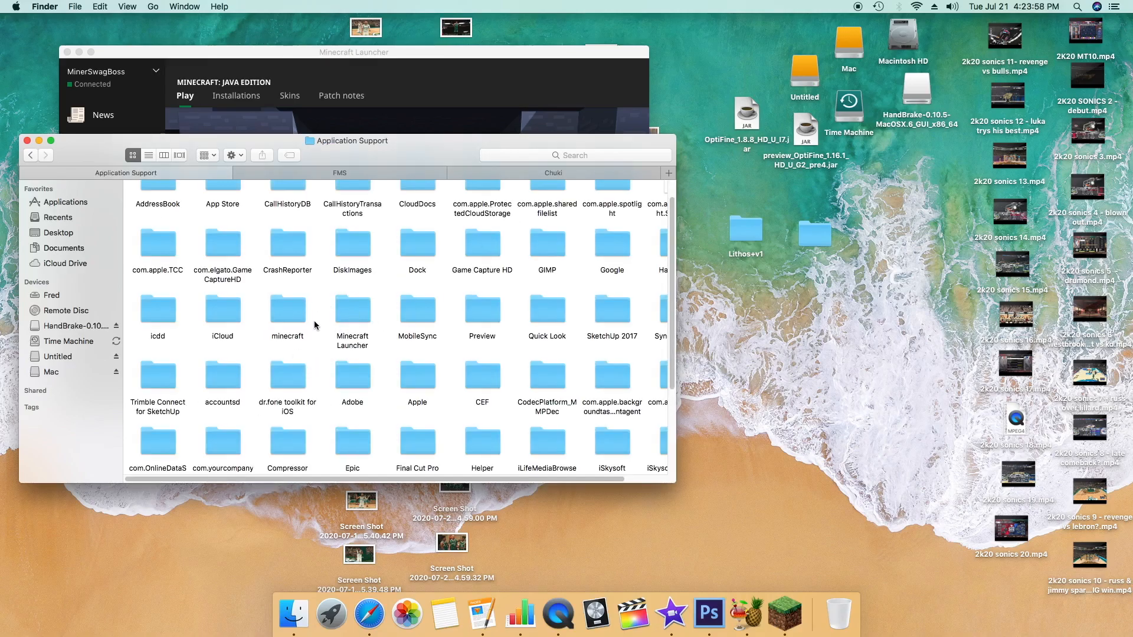
pyautogui.doubleClick(287, 310)
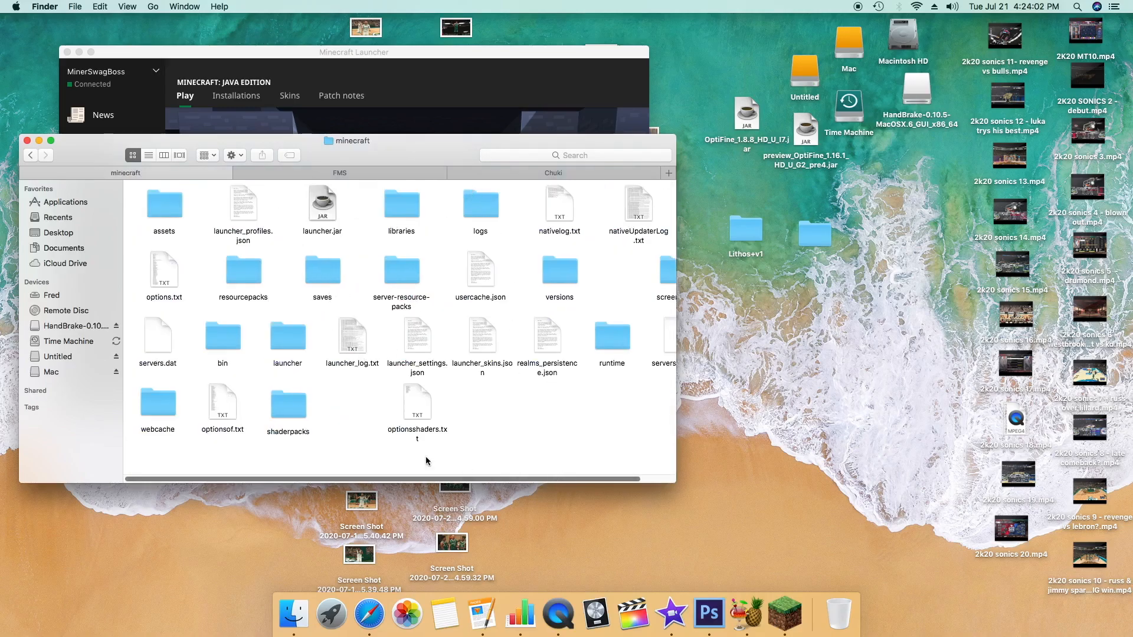
pyautogui.doubleClick(288, 402)
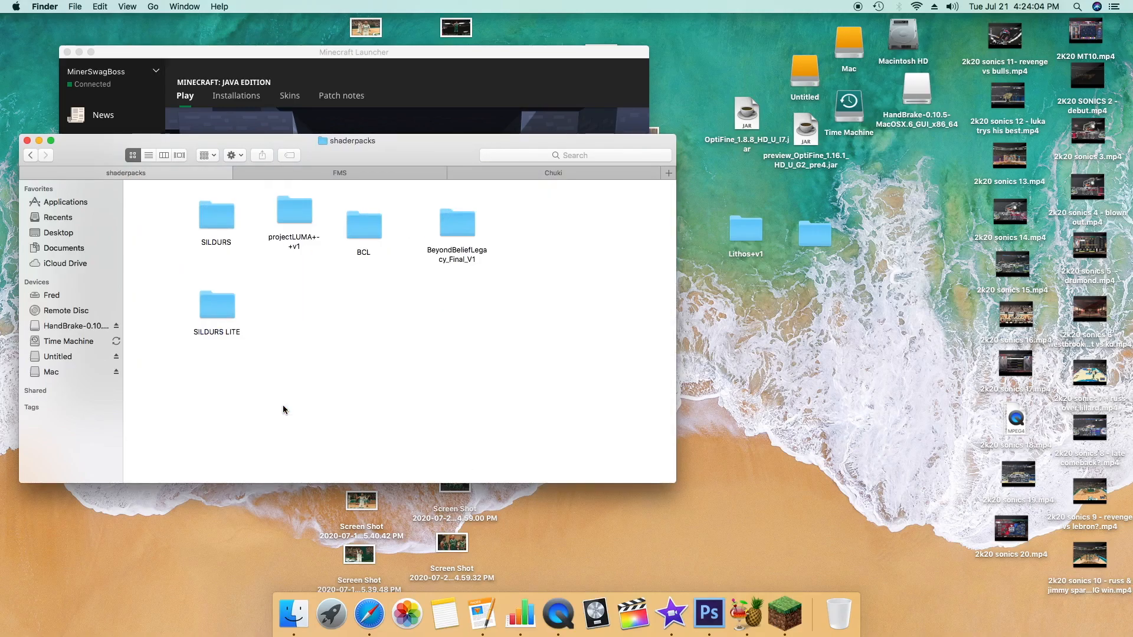
pyautogui.click(31, 154)
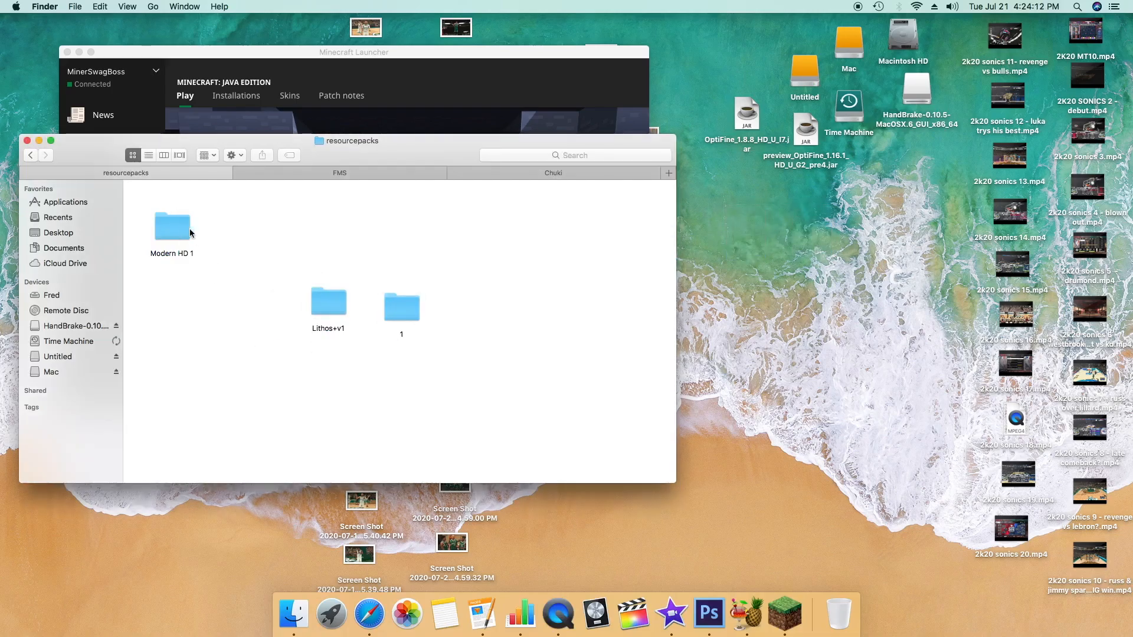
pyautogui.doubleClick(172, 227)
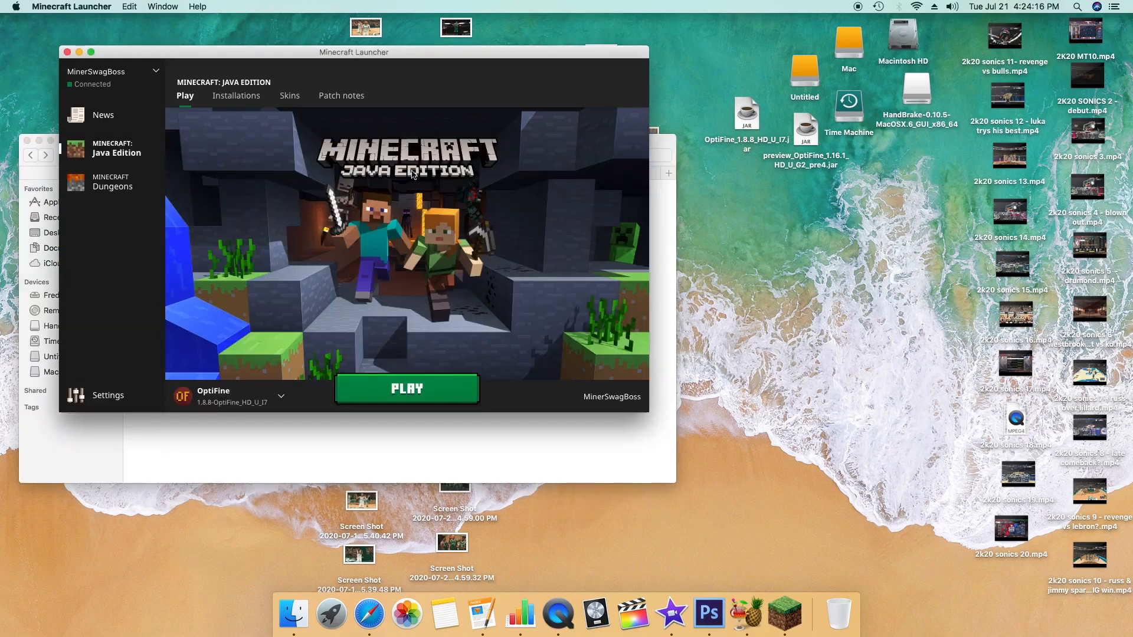
# - Select Latest release 1.16.1 as the launcher's game version instead of OptiFine
pyautogui.click(230, 396)
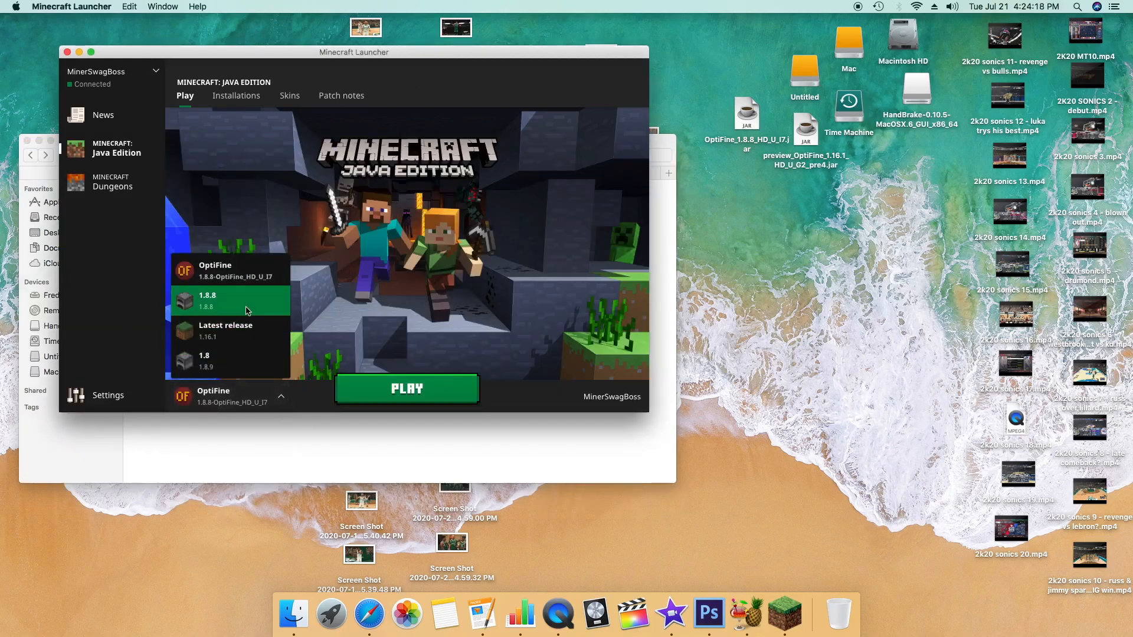
pyautogui.click(225, 330)
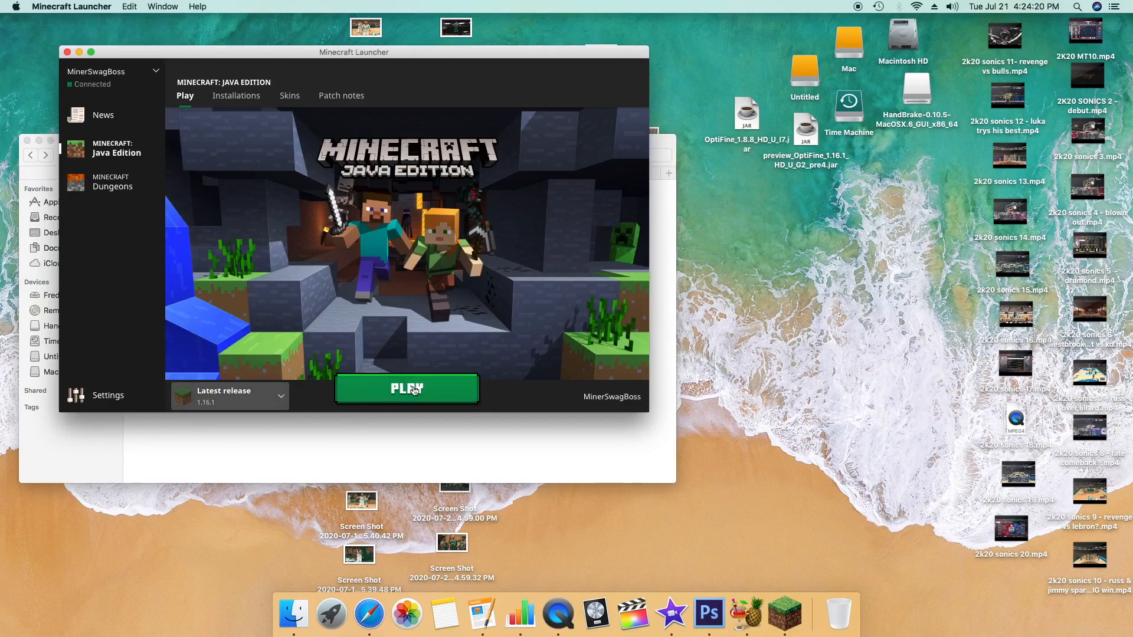
pyautogui.moveTo(568, 161)
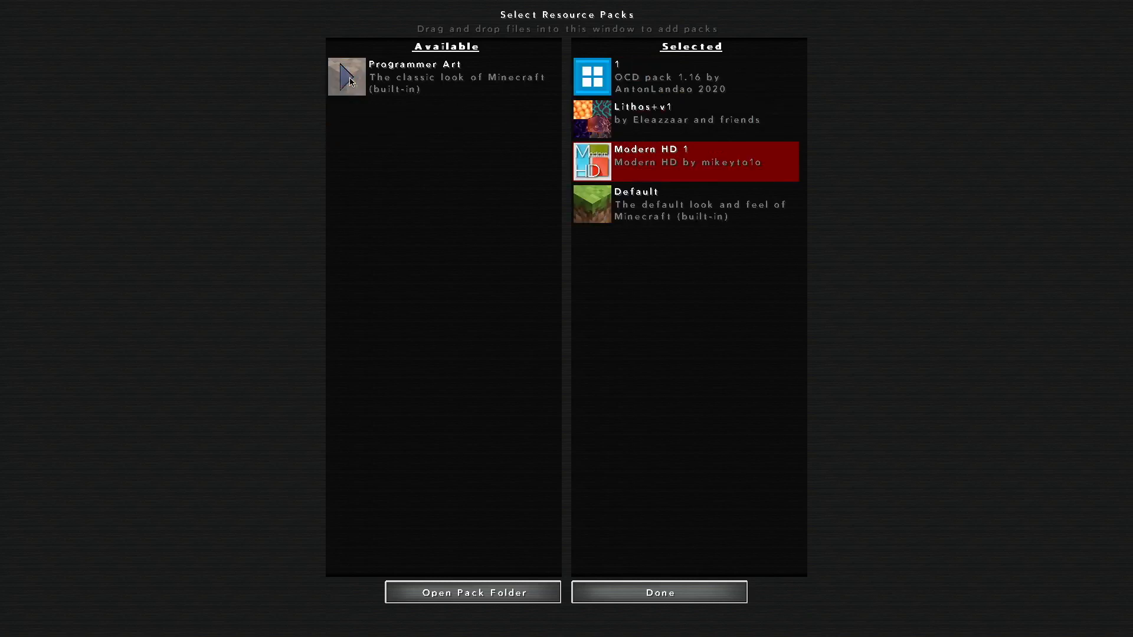
# - Enter the world with the oCd and Lithos packs applied, then pause to deactivate Modern HD 1
pyautogui.click(659, 591)
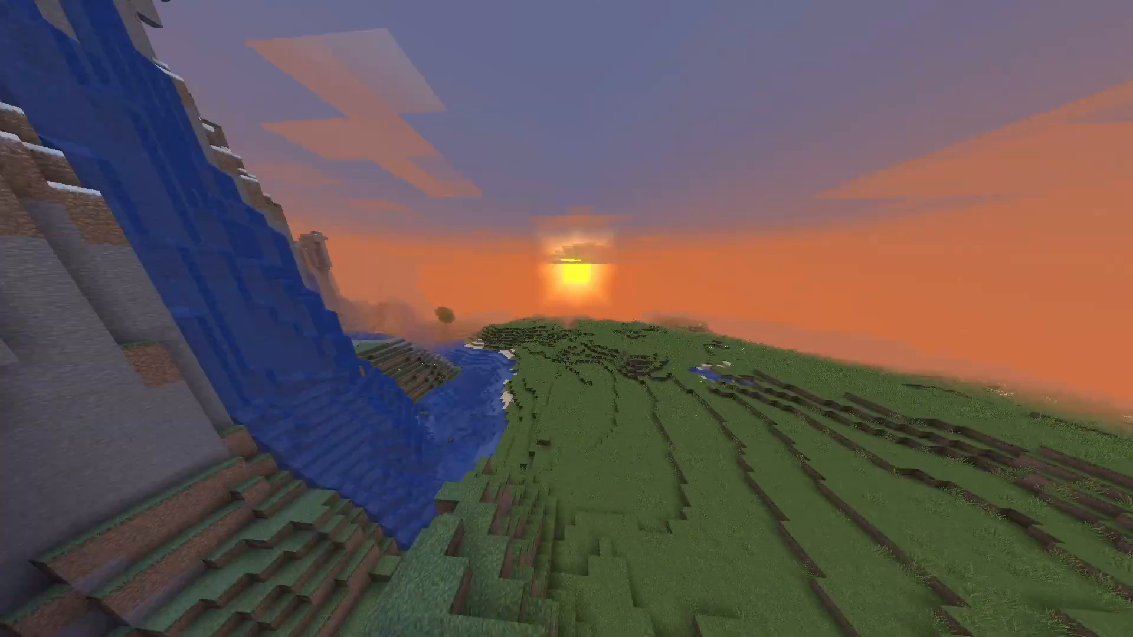
pyautogui.moveTo(566, 319)
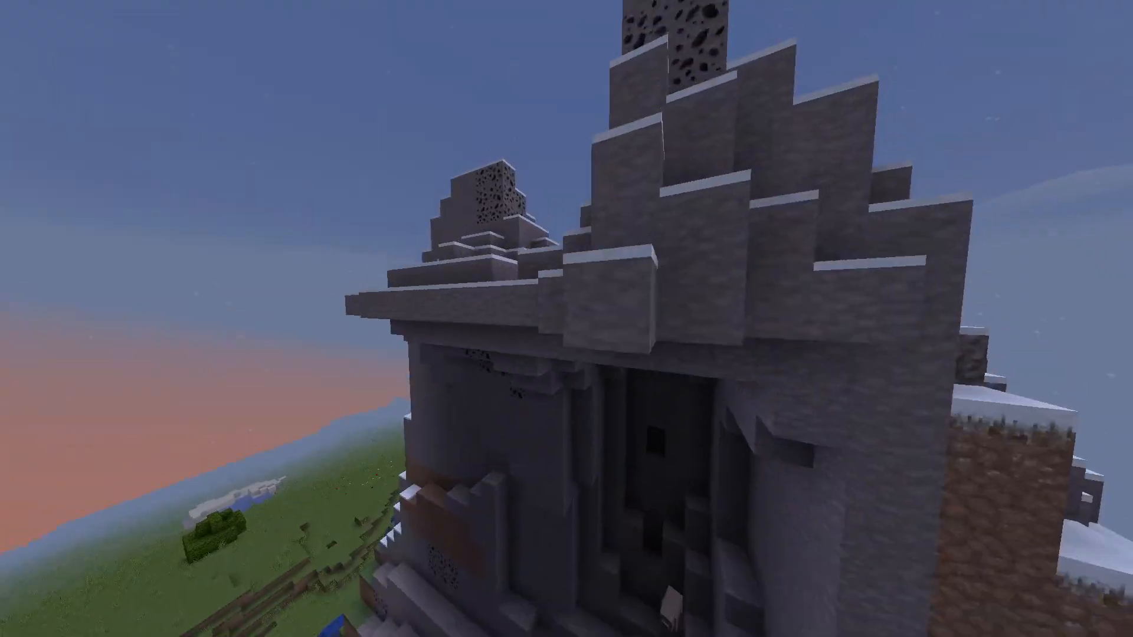
pyautogui.moveTo(566, 319)
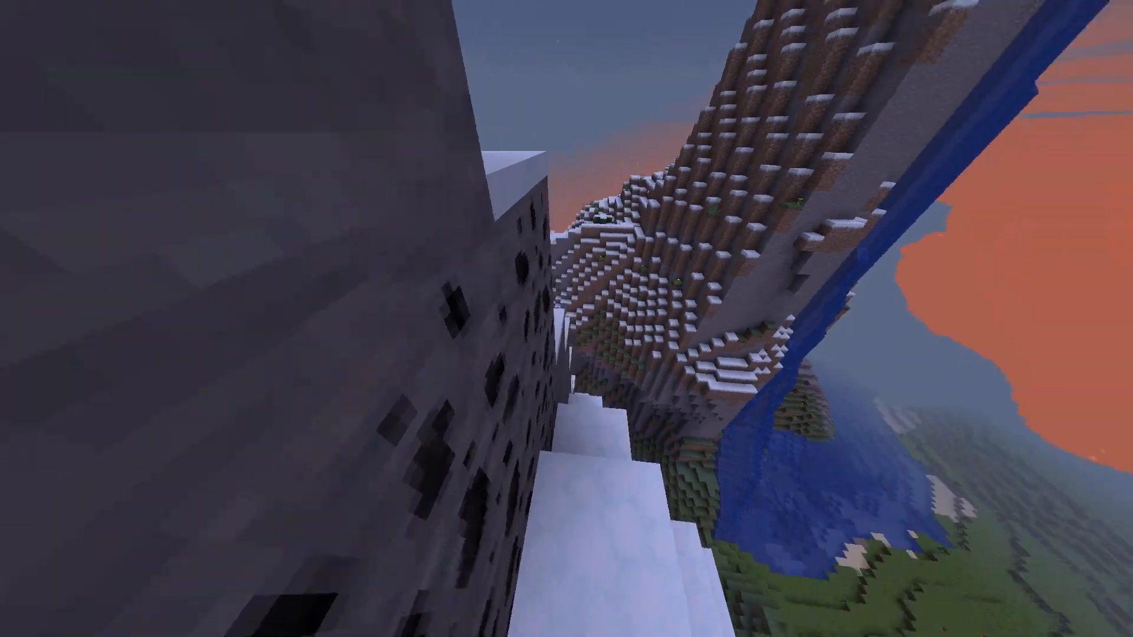
pyautogui.press('Escape')
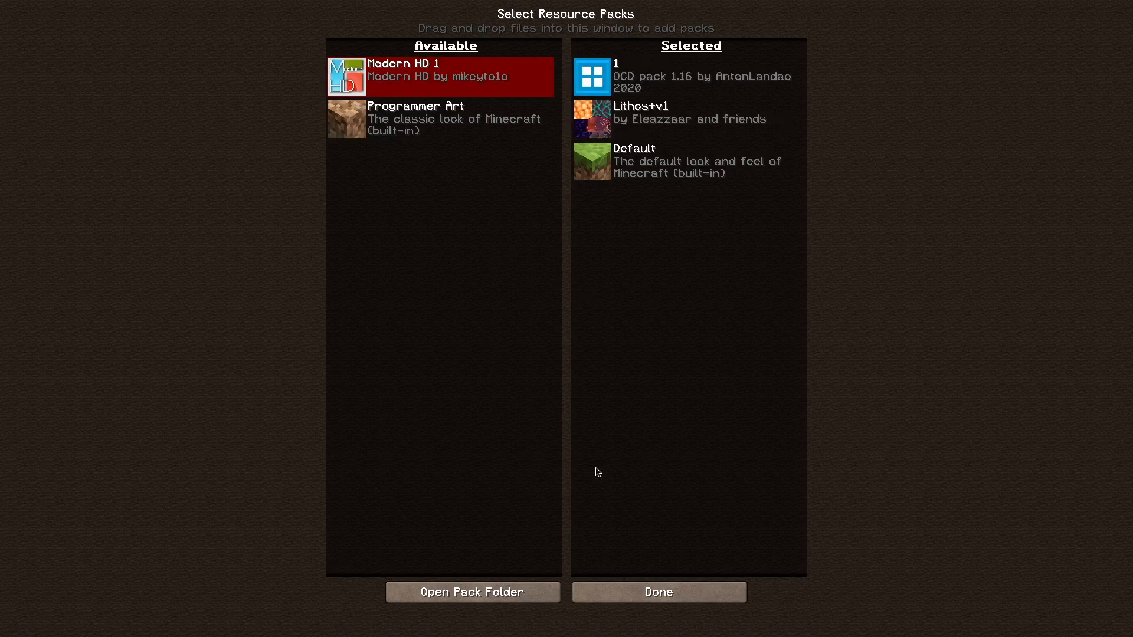
# - Confirm the pack selection and return to the world rendered with only oCd and Lithos
pyautogui.click(657, 591)
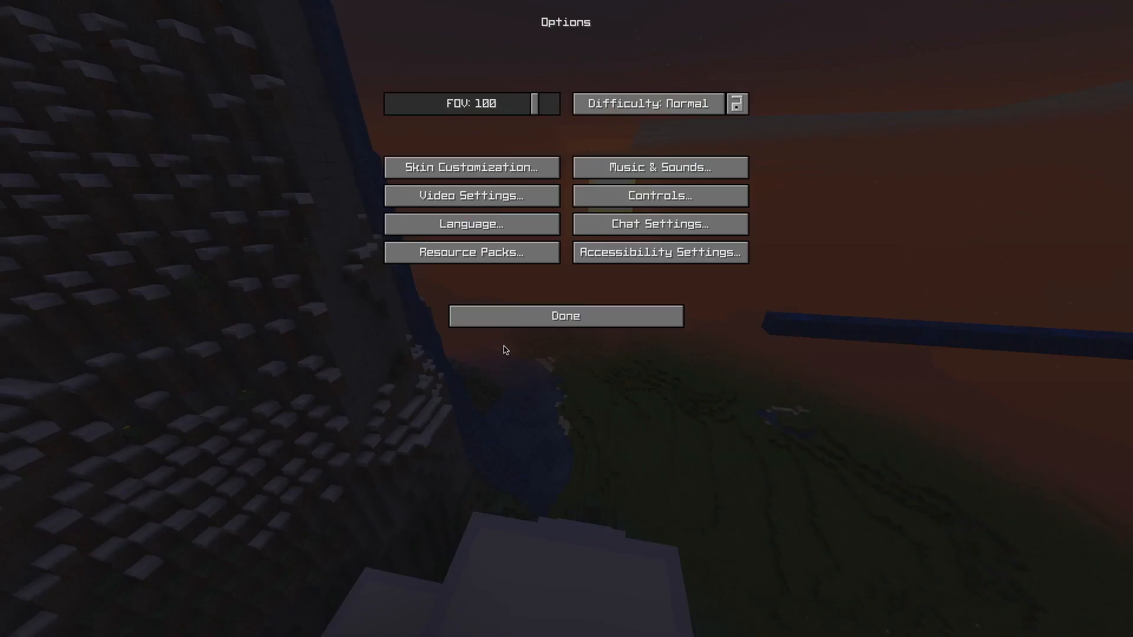
pyautogui.click(565, 317)
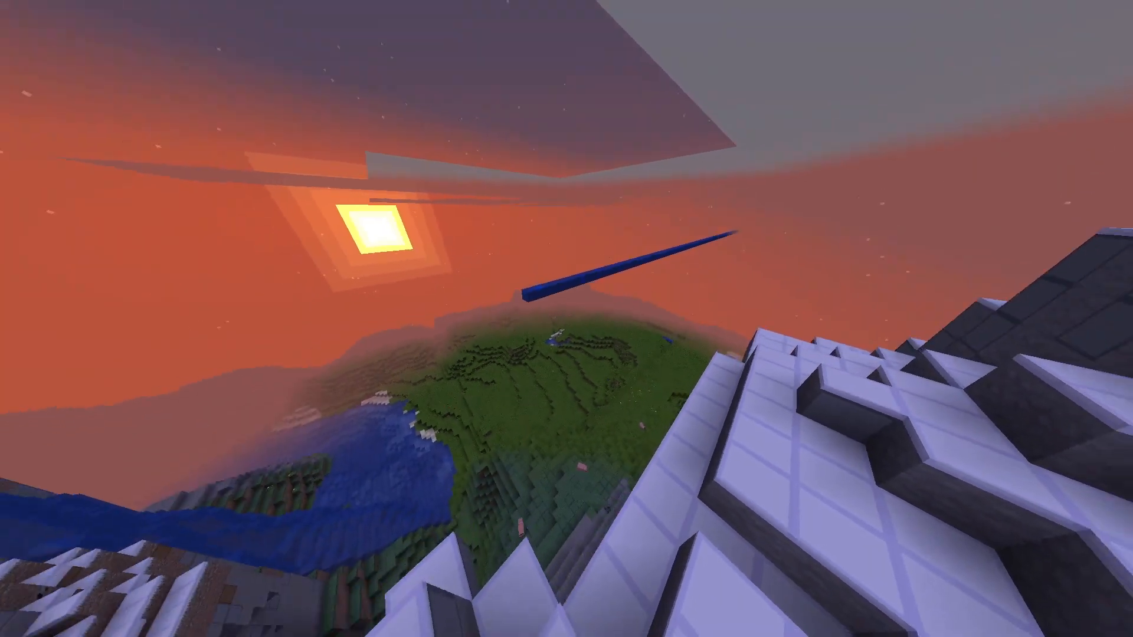
pyautogui.moveTo(566, 319)
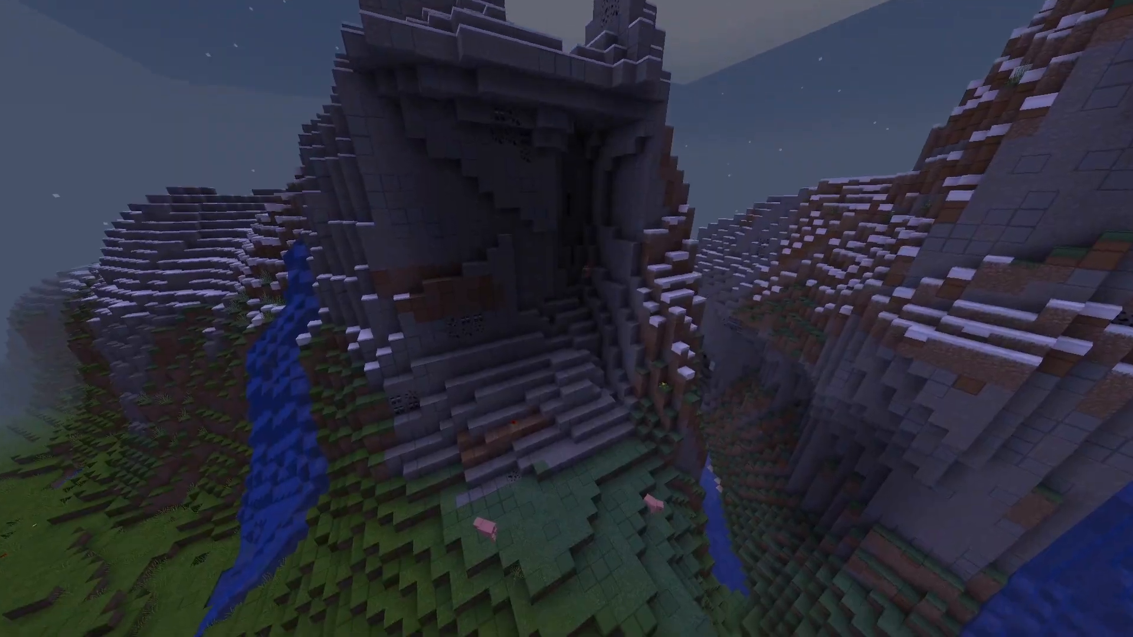
pyautogui.moveTo(566, 319)
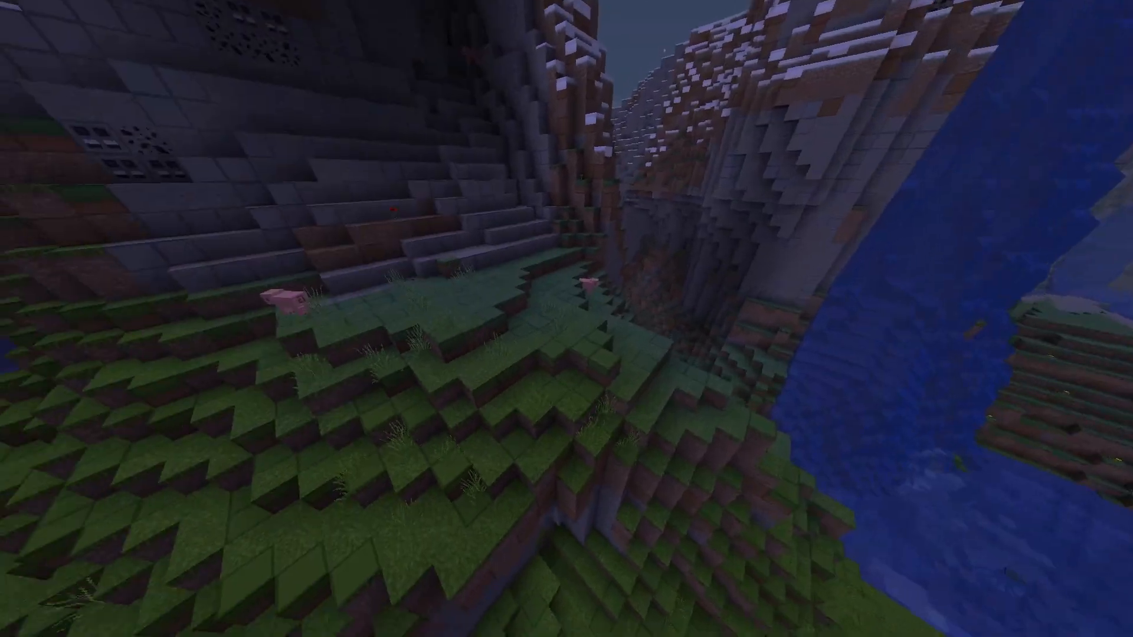
pyautogui.moveTo(566, 318)
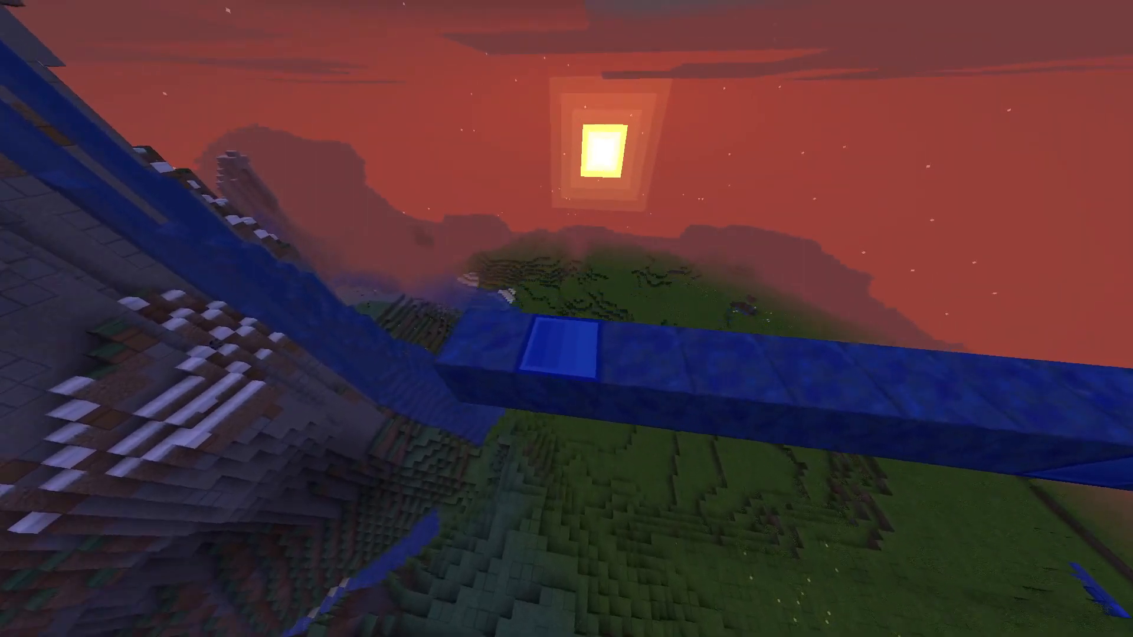
pyautogui.moveTo(566, 318)
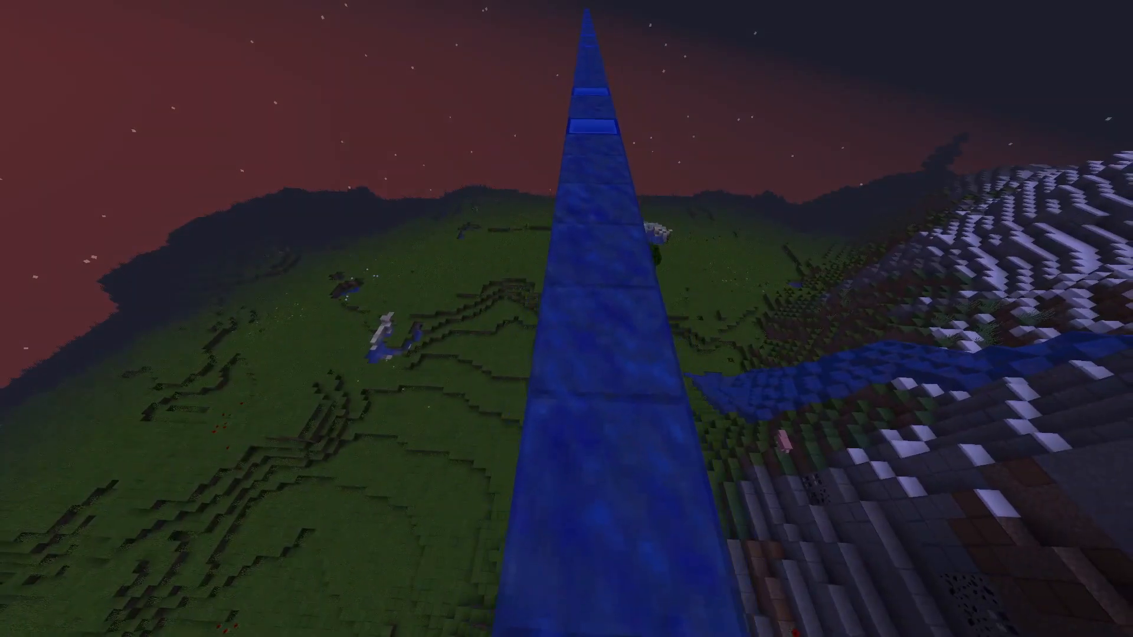
pyautogui.moveTo(566, 319)
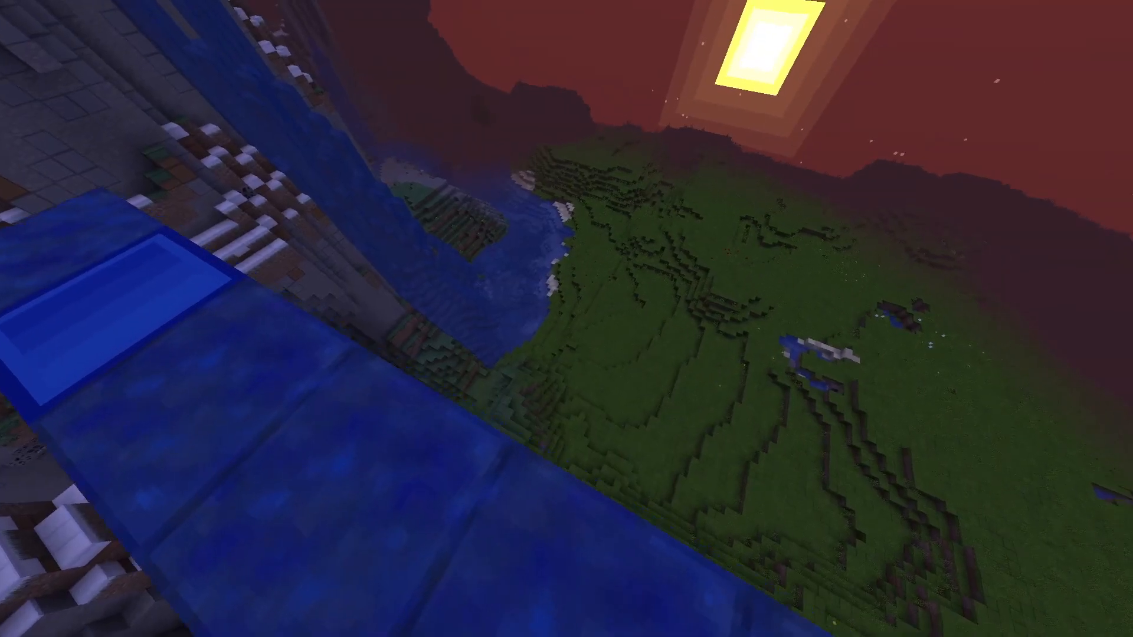
pyautogui.moveTo(566, 319)
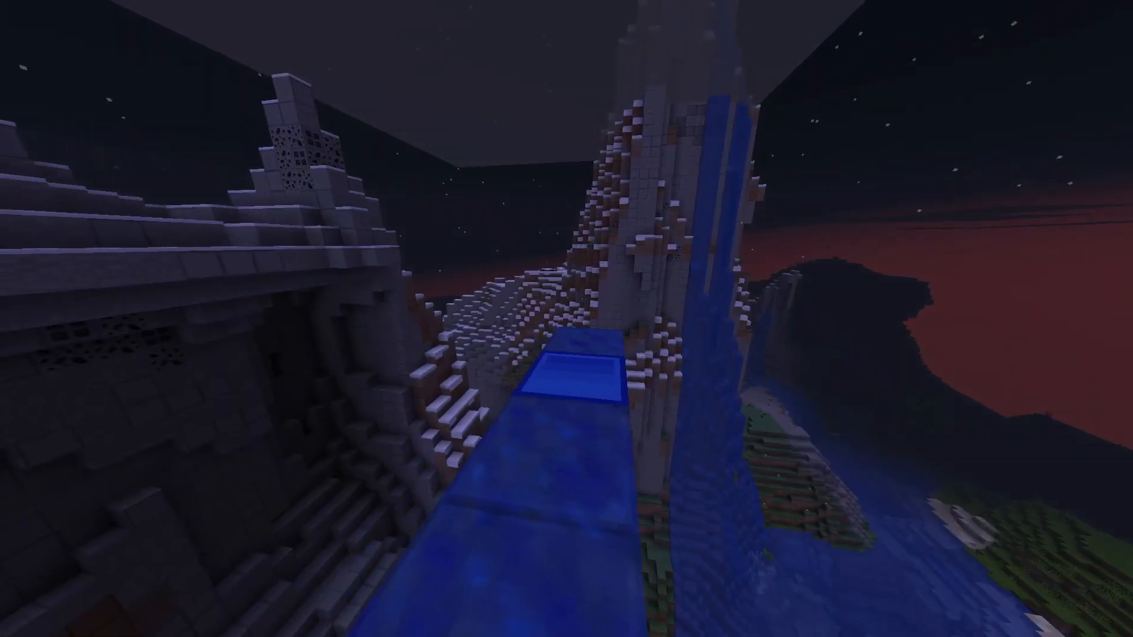
pyautogui.moveTo(566, 318)
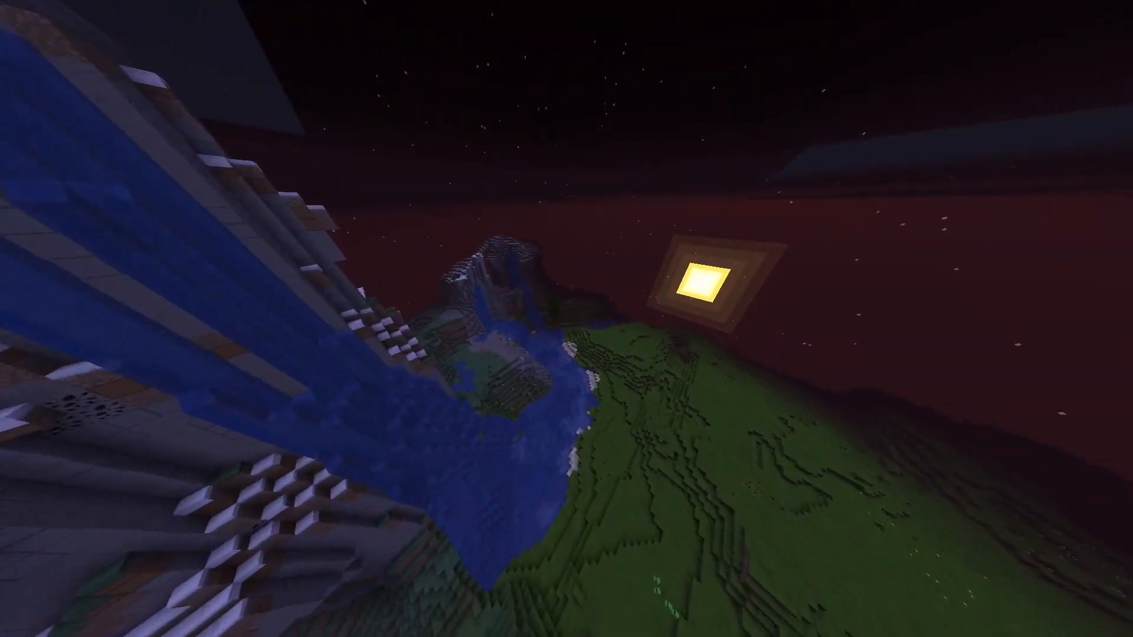
pyautogui.moveTo(567, 318)
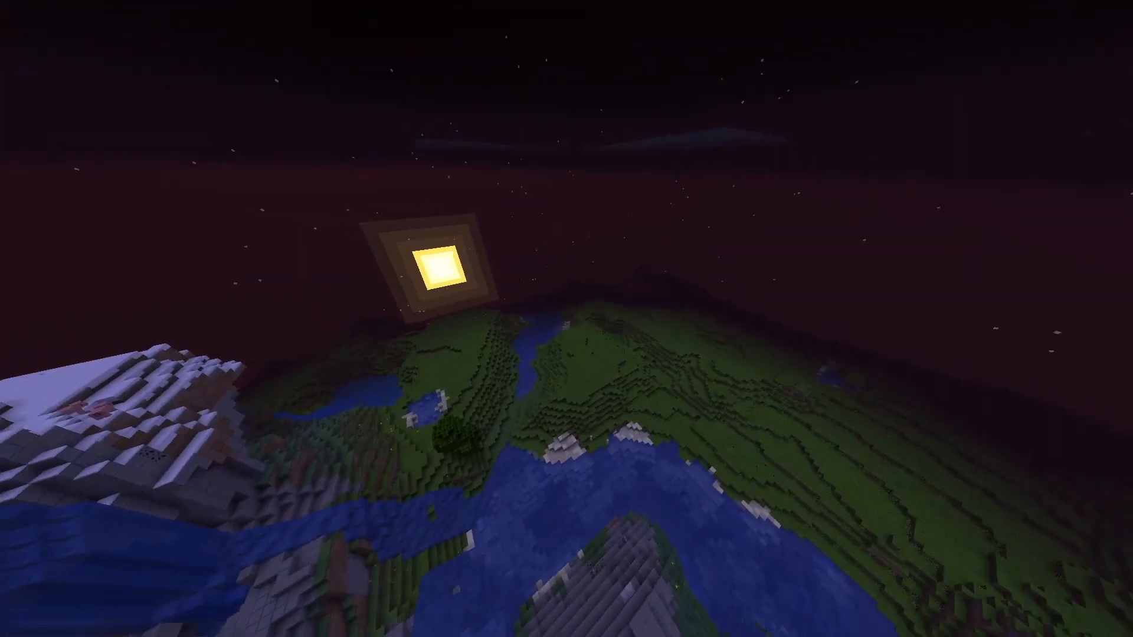
pyautogui.moveTo(566, 318)
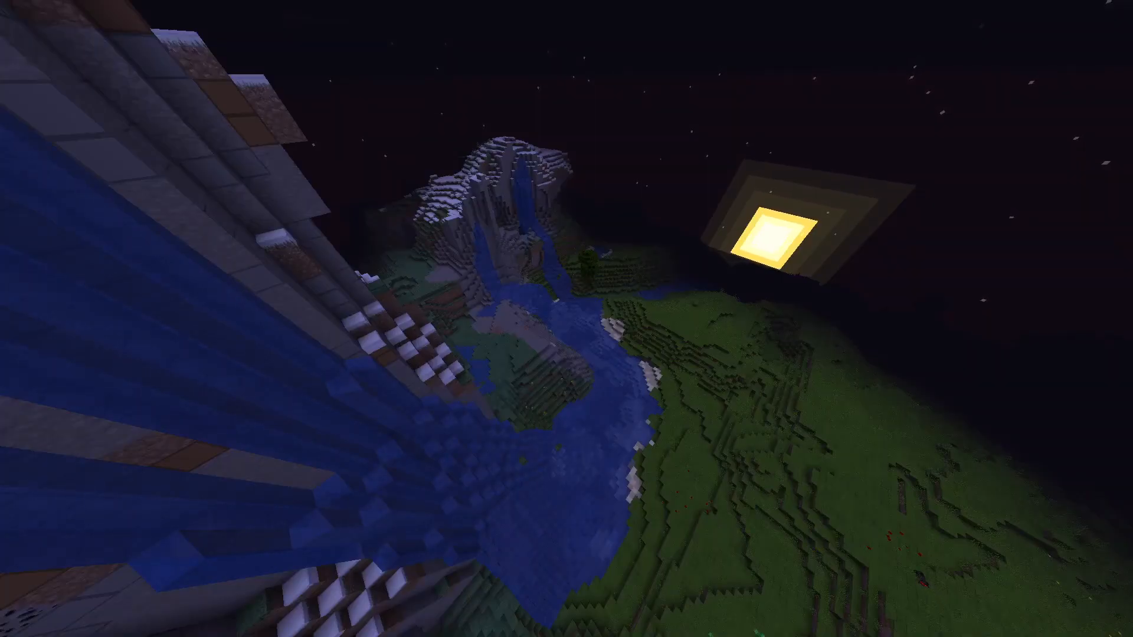